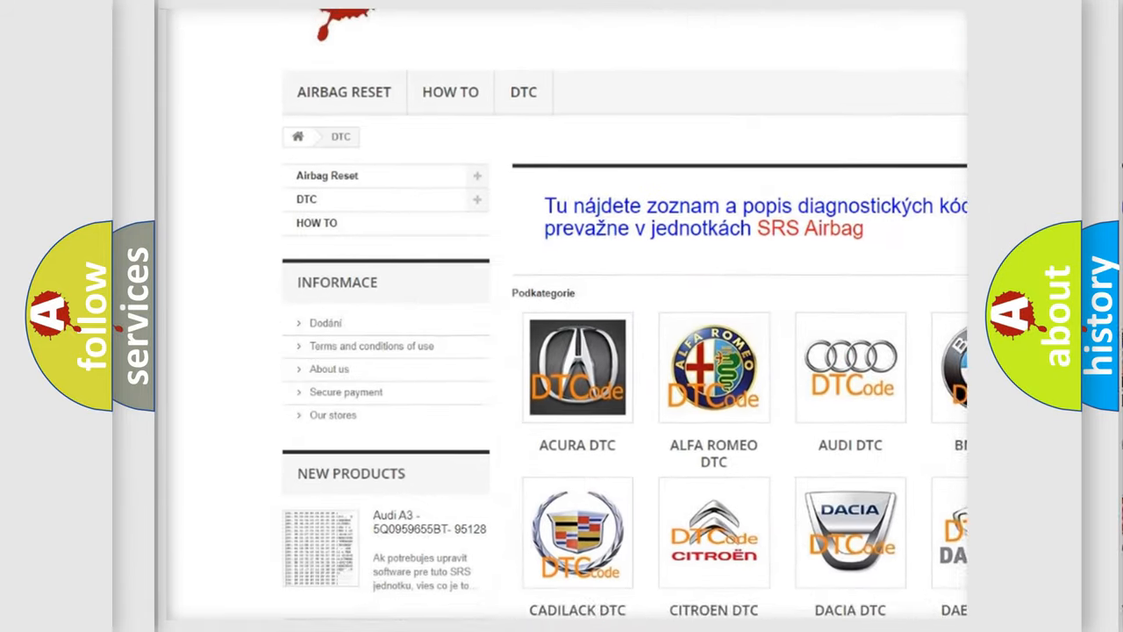
scroll(down, 3)
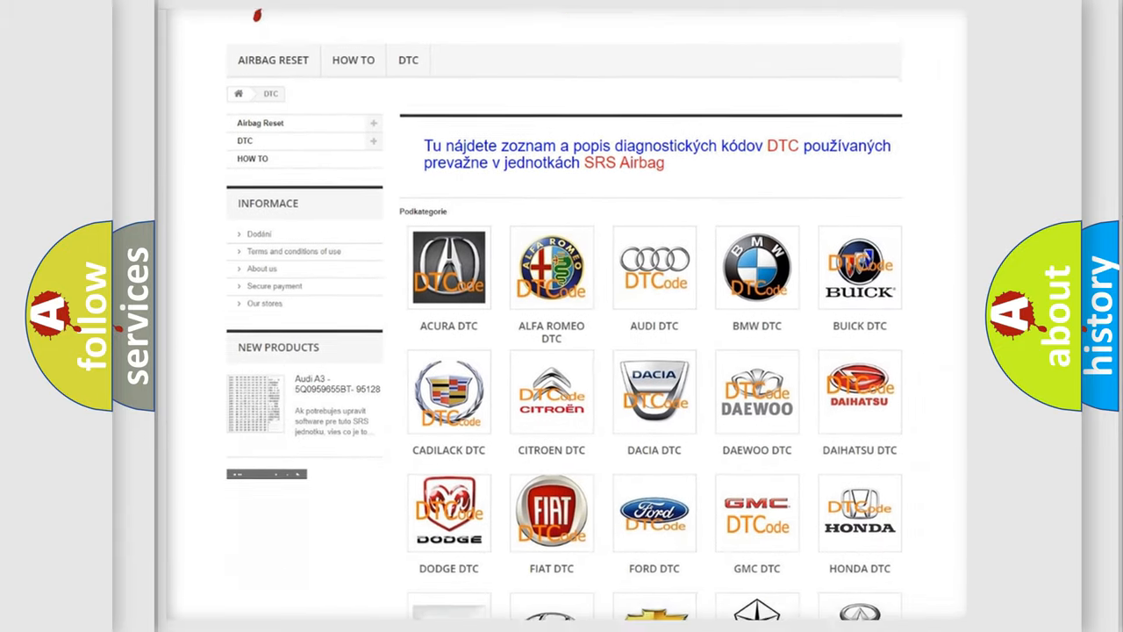
scroll(down, 3)
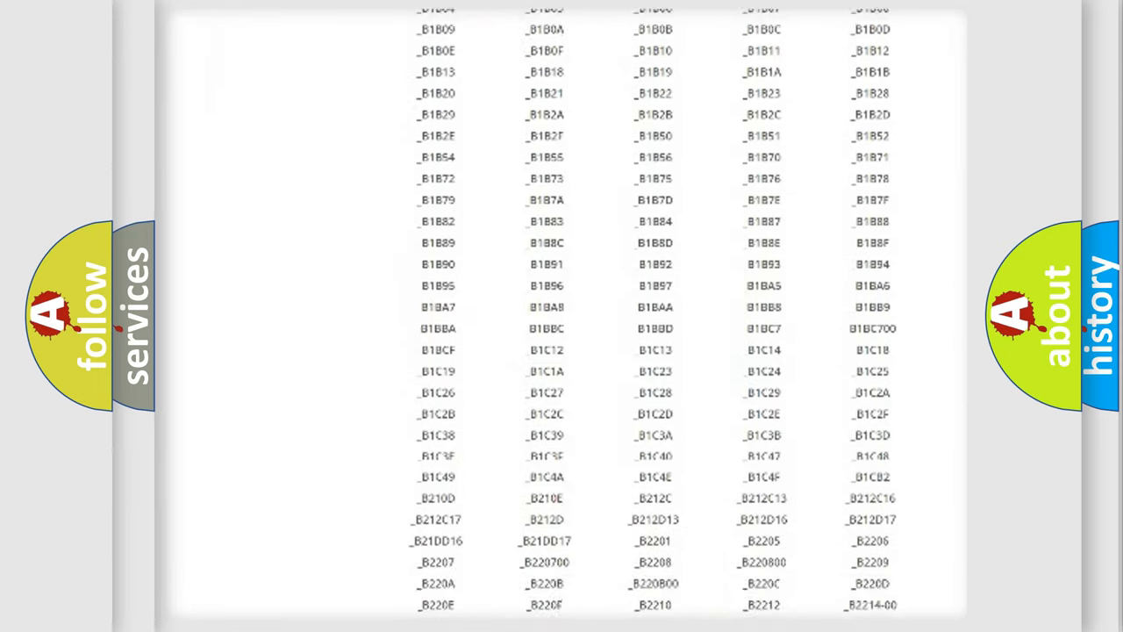
scroll(up, 3)
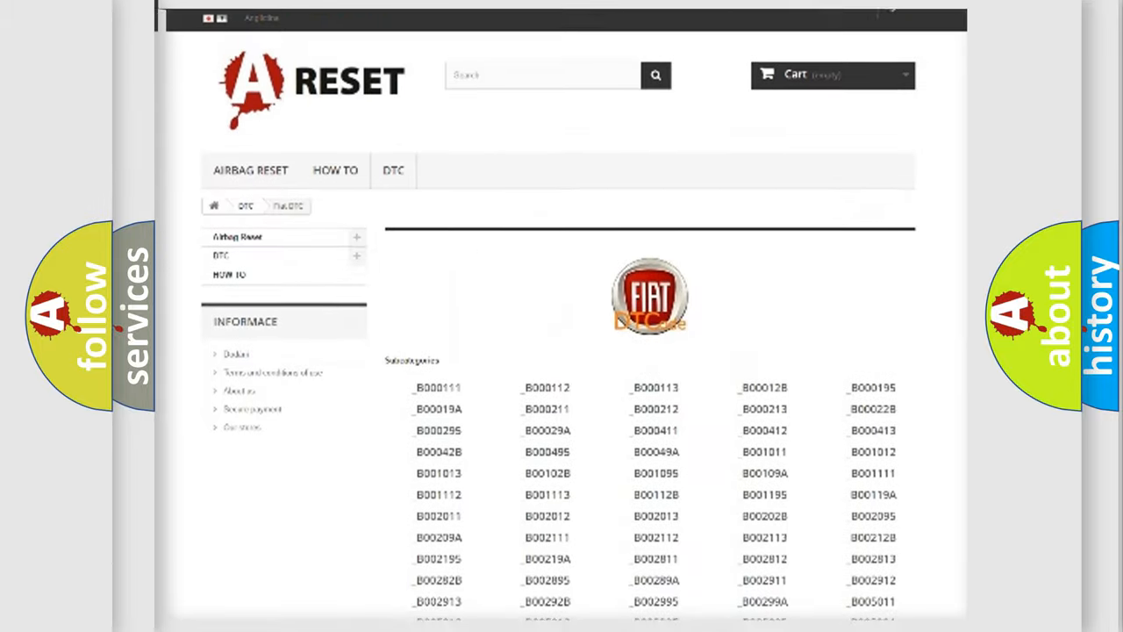